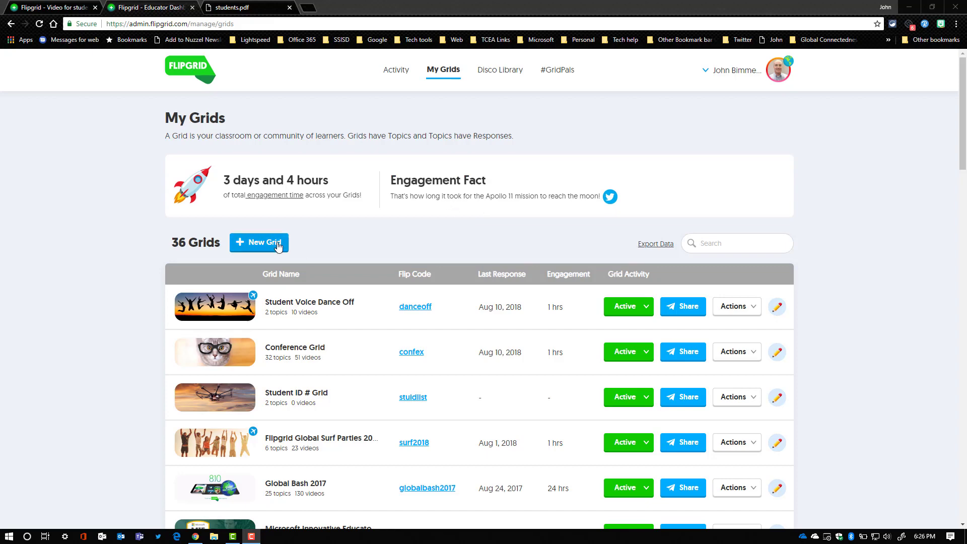
- Start a new grid from My Grids, reaching the Grid Launchpad community type choices
left_click(258, 243)
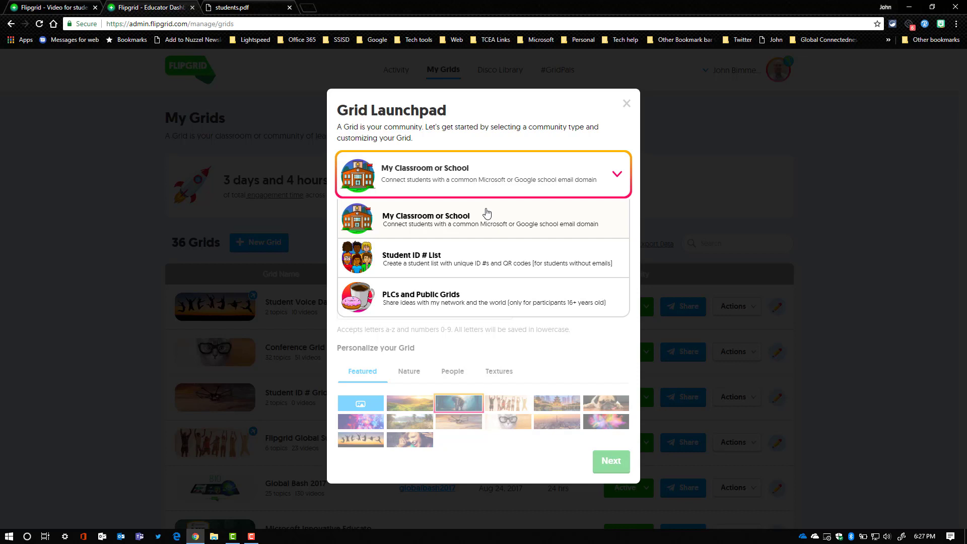
mouse_move(486, 265)
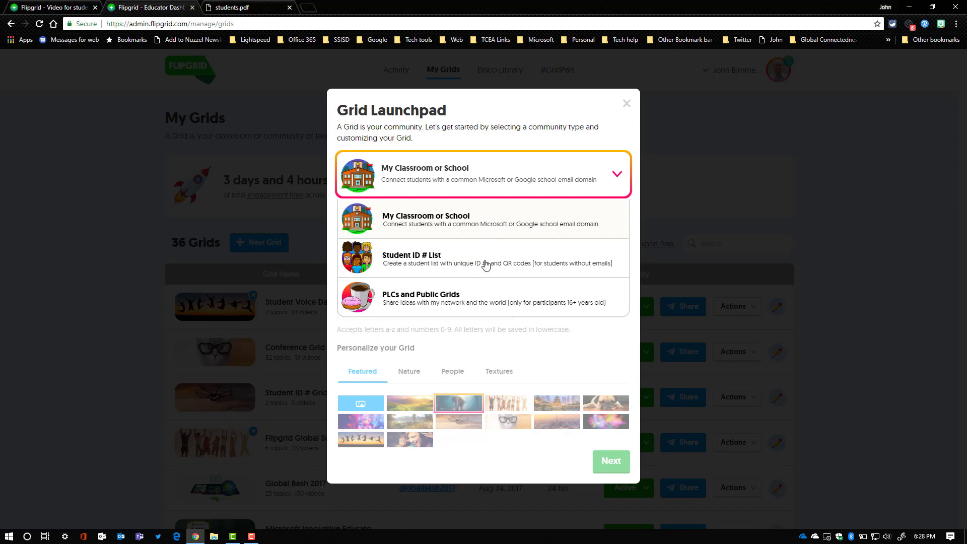
mouse_move(468, 249)
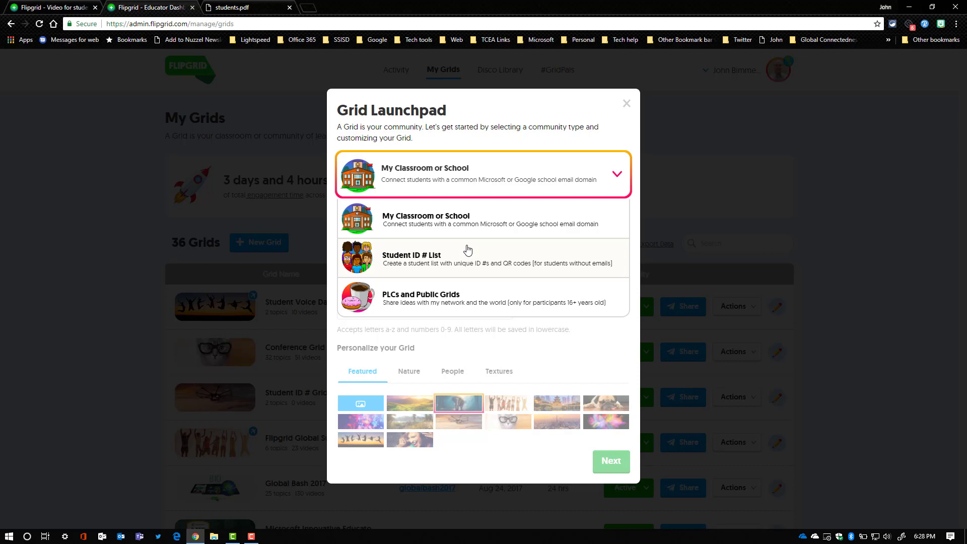
mouse_move(459, 314)
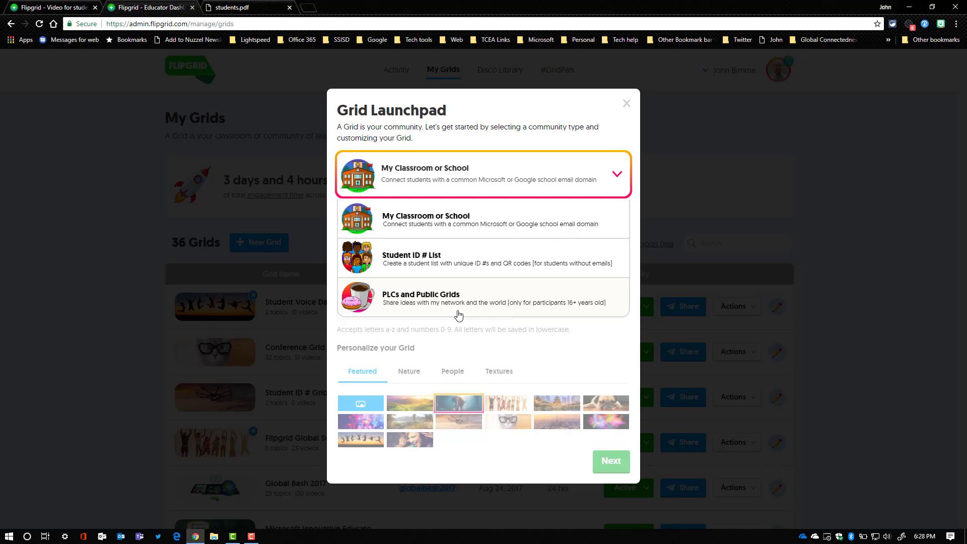
mouse_move(459, 264)
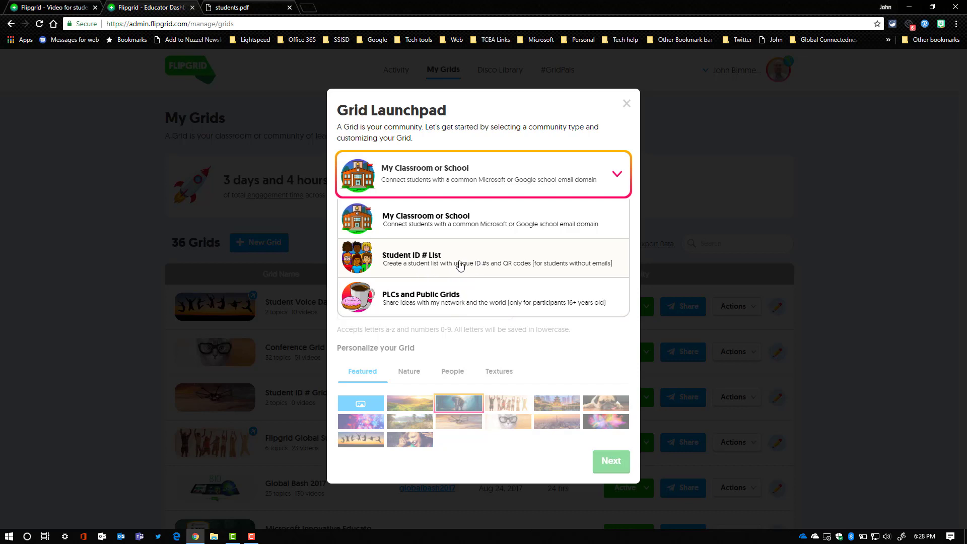
mouse_move(459, 255)
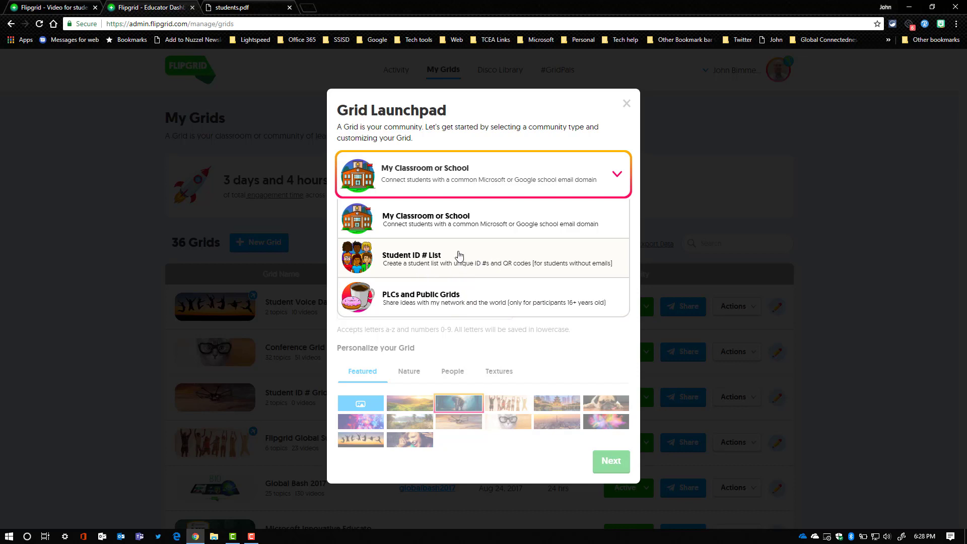
left_click(426, 257)
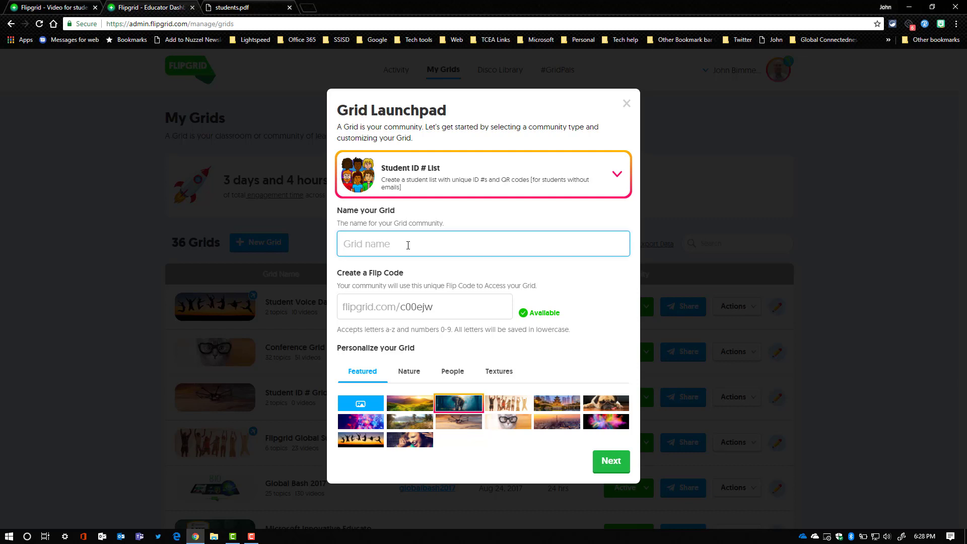
type("grid for video")
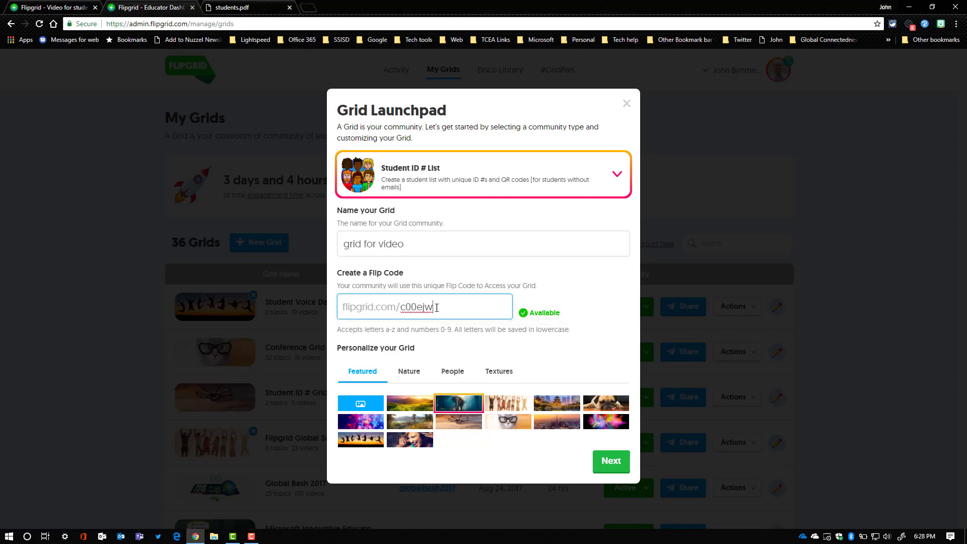
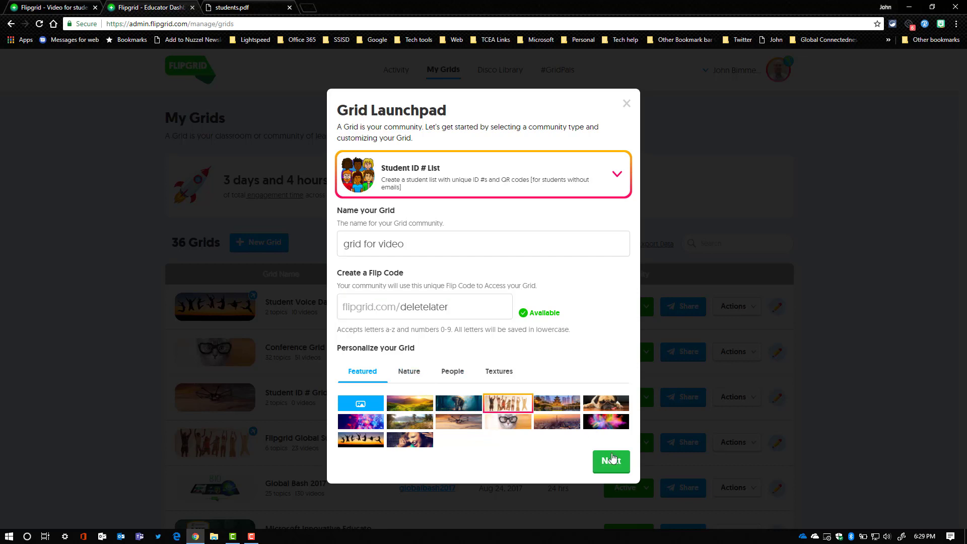
left_click(609, 461)
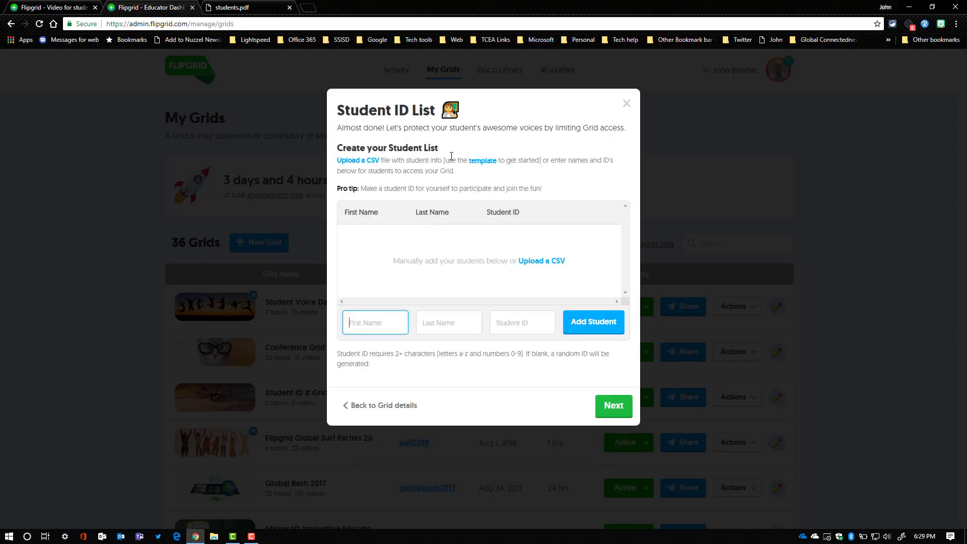
mouse_move(515, 189)
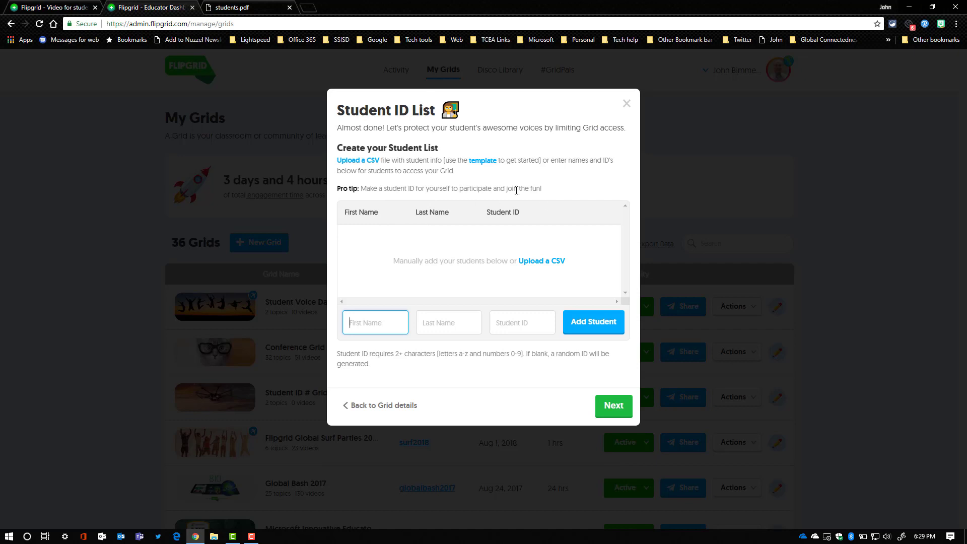
mouse_move(511, 212)
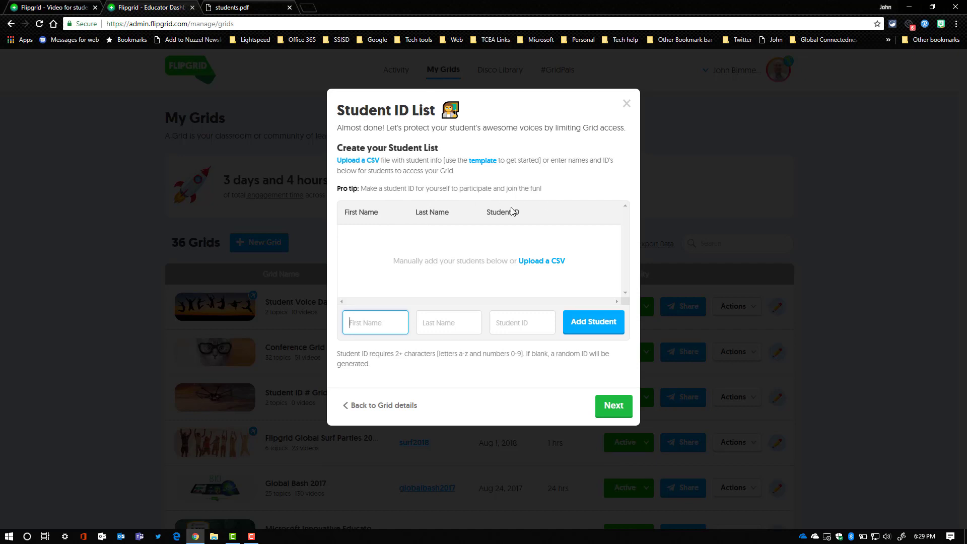
mouse_move(490, 168)
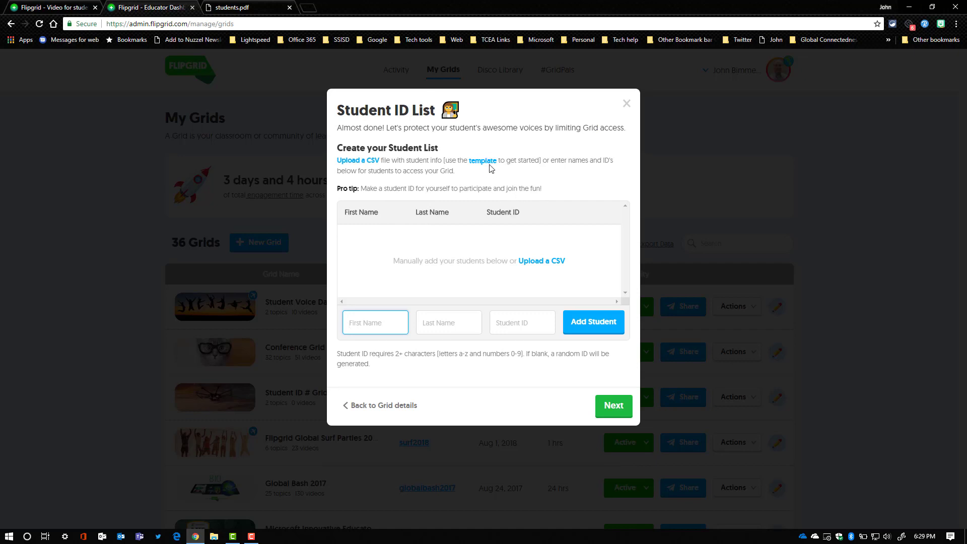
left_click(104, 517)
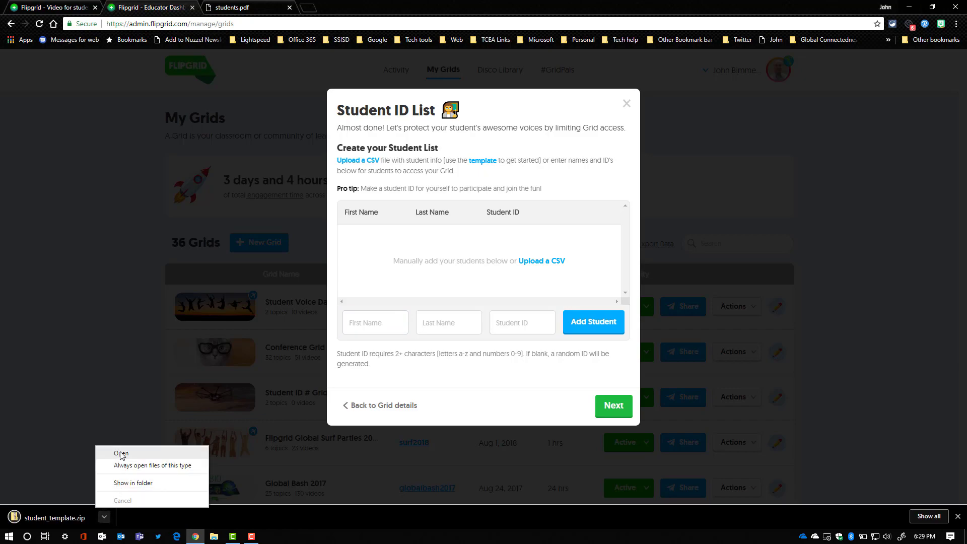
- Open the downloaded student_template in Excel and select the first sample first name
left_click(120, 453)
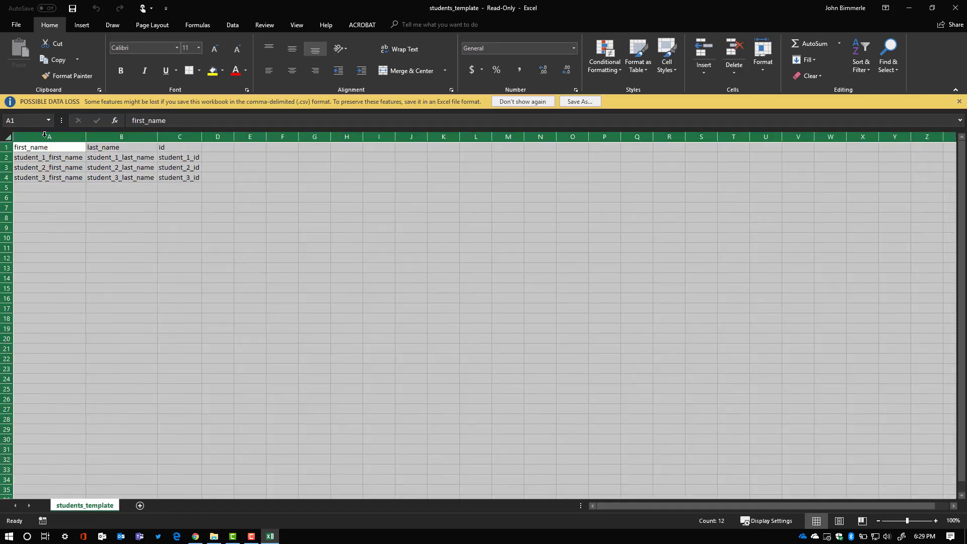
left_click(48, 157)
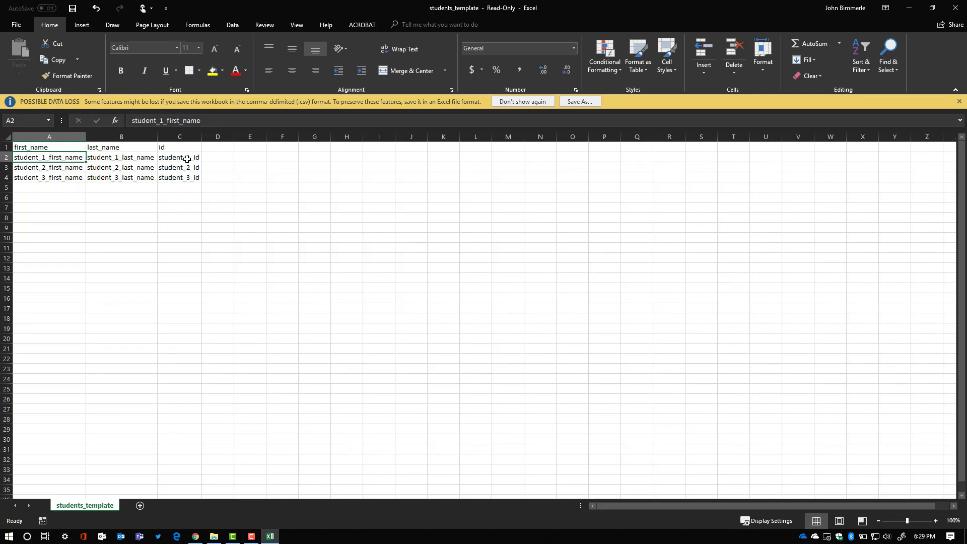
mouse_move(117, 215)
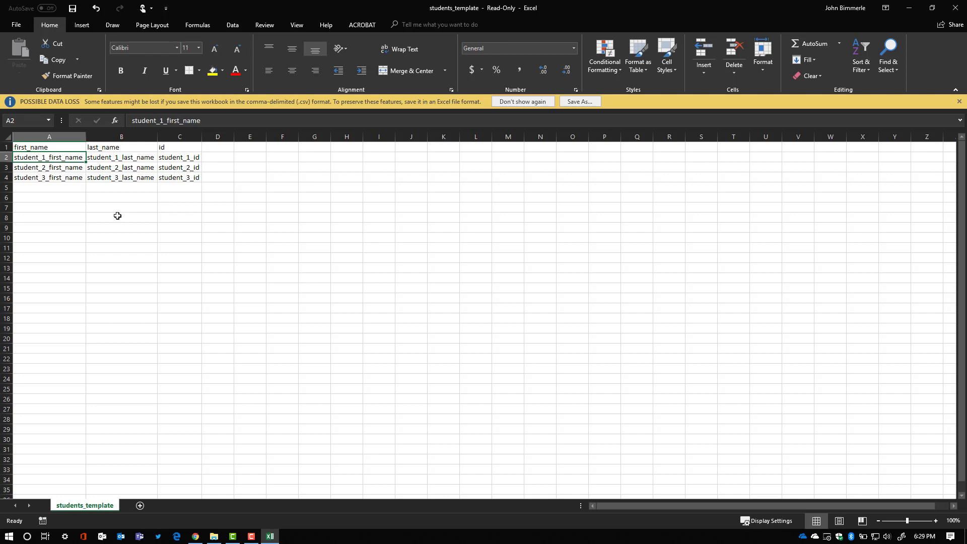
mouse_move(69, 75)
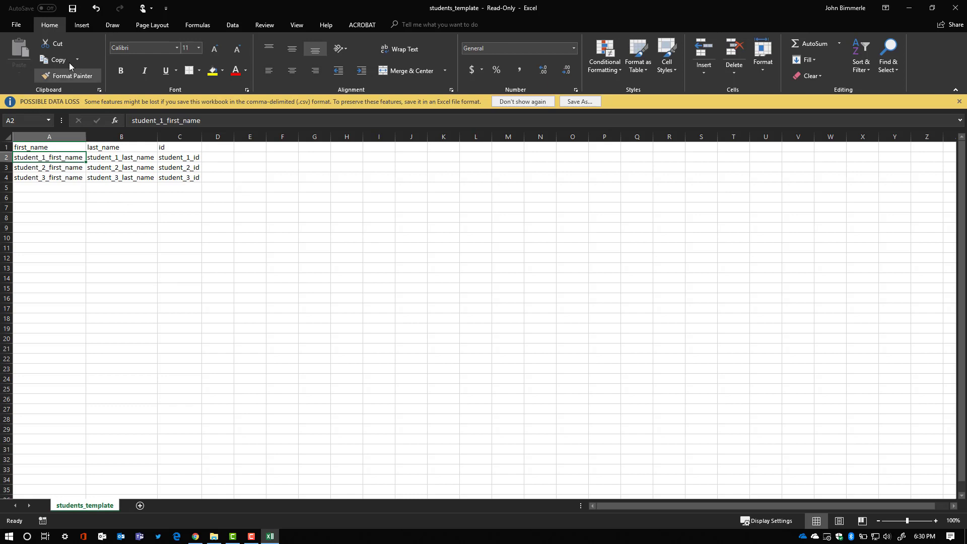
mouse_move(955, 8)
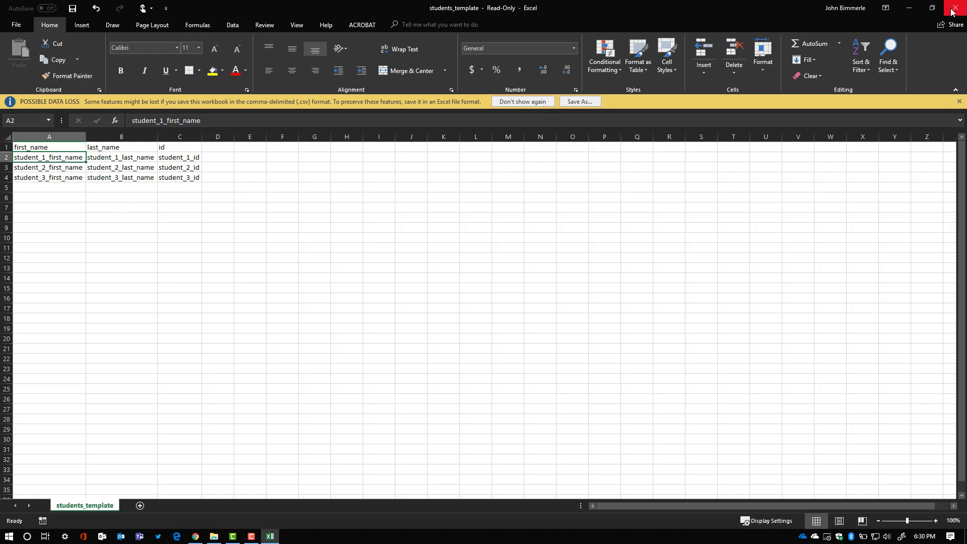
- Add the students Jean P (55555) and Bill M (11111) to the Student ID List
left_click(959, 8)
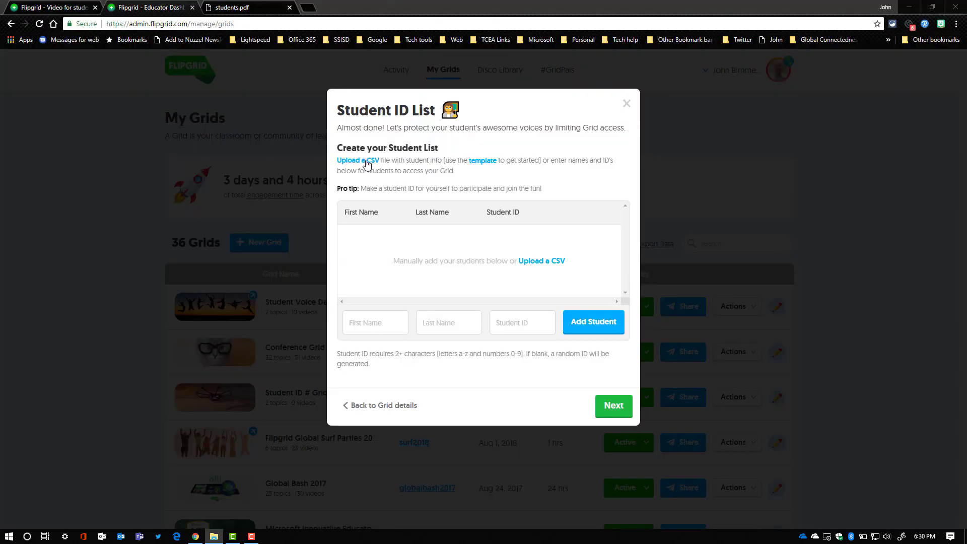
mouse_move(527, 262)
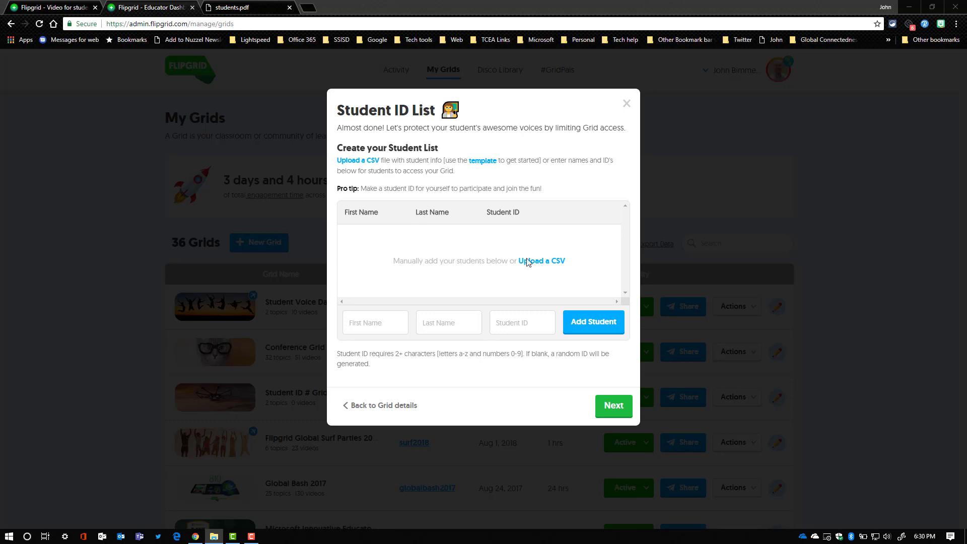
mouse_move(394, 251)
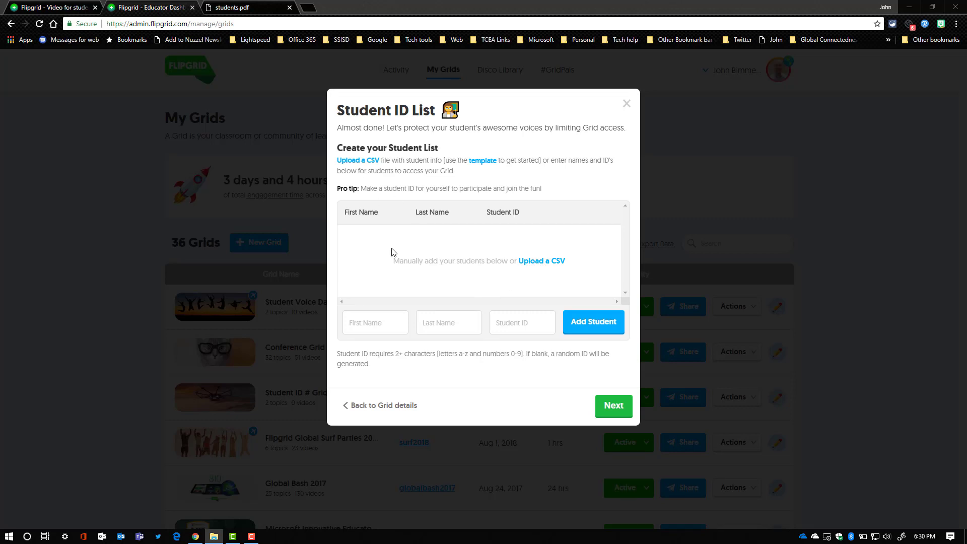
mouse_move(431, 329)
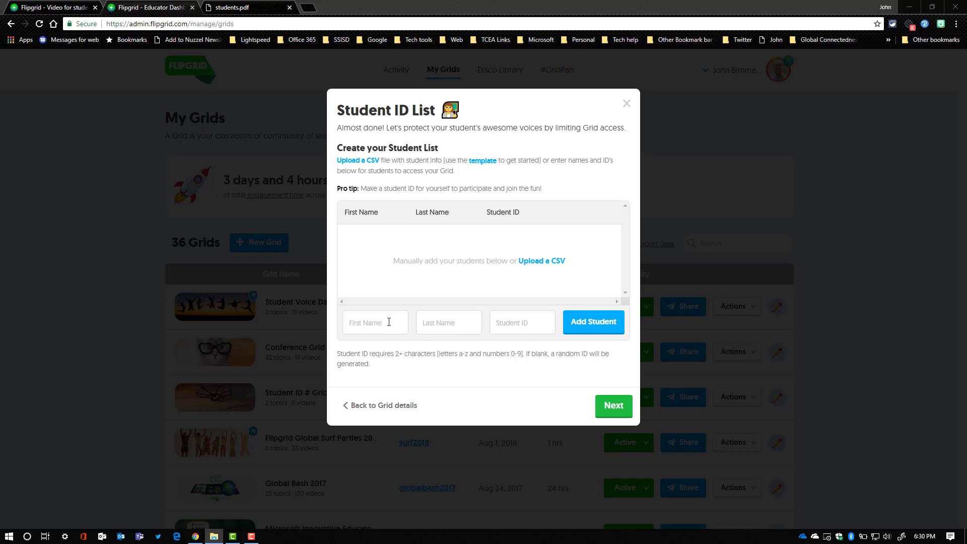
mouse_move(411, 326)
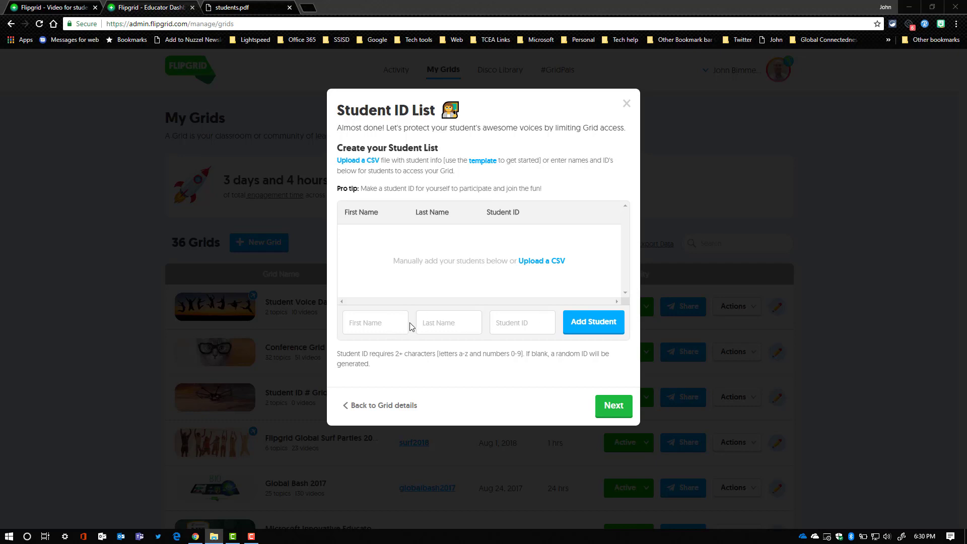
left_click(592, 321)
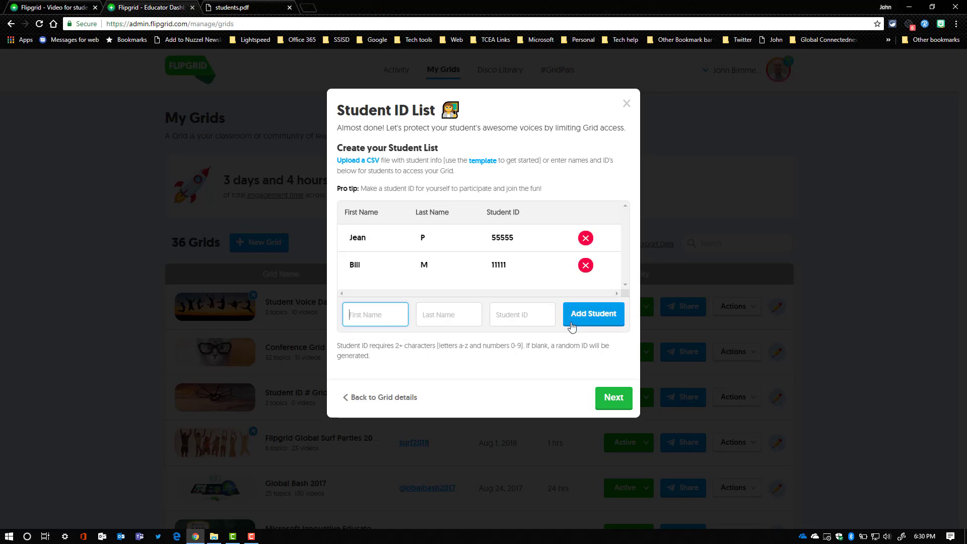
mouse_move(593, 387)
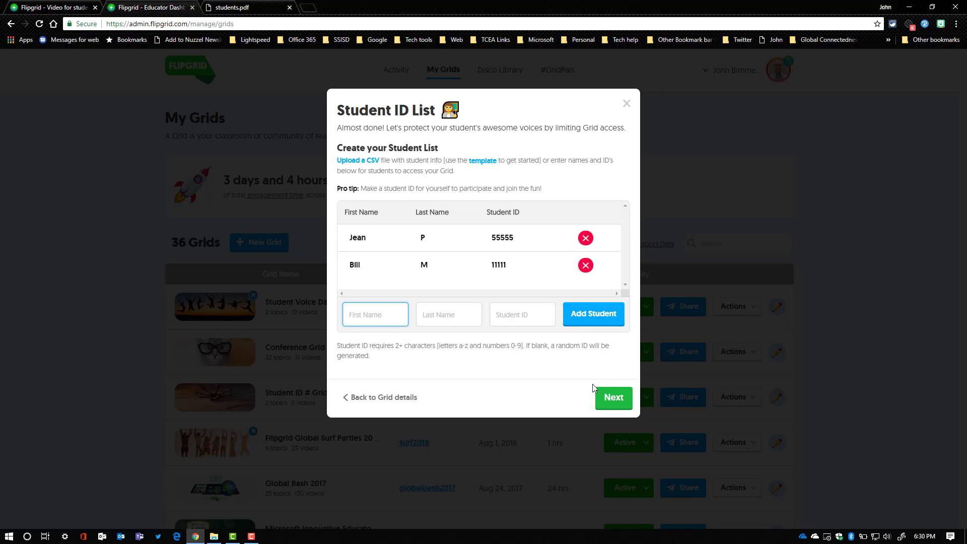
left_click(612, 397)
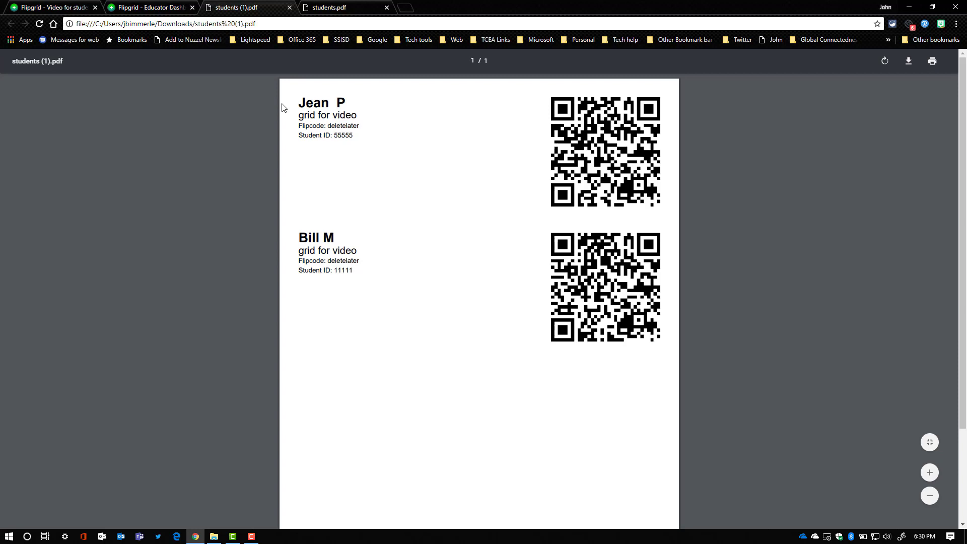
mouse_move(484, 217)
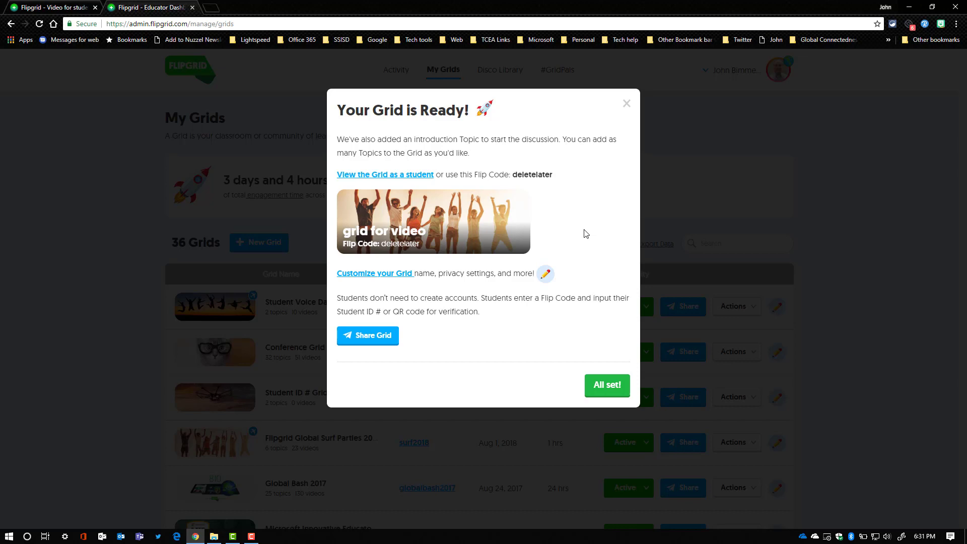
mouse_move(497, 179)
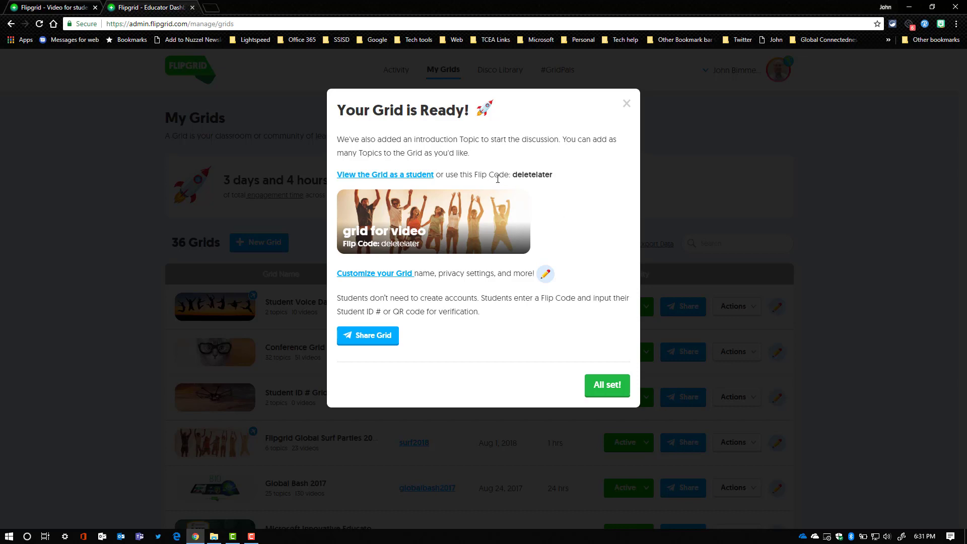
mouse_move(404, 257)
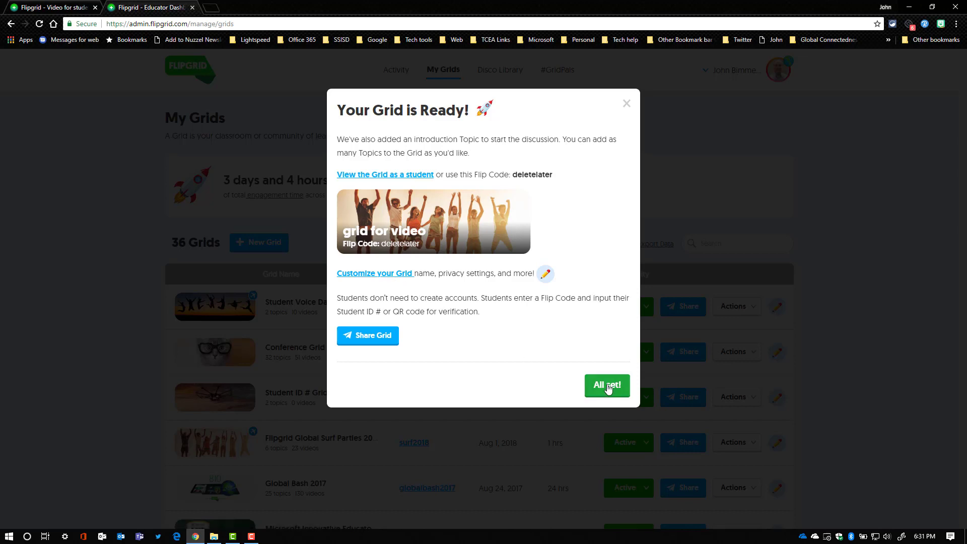
- Dismiss the Your Grid is Ready message to see grid for video's Ideas and Welcome topics
left_click(606, 385)
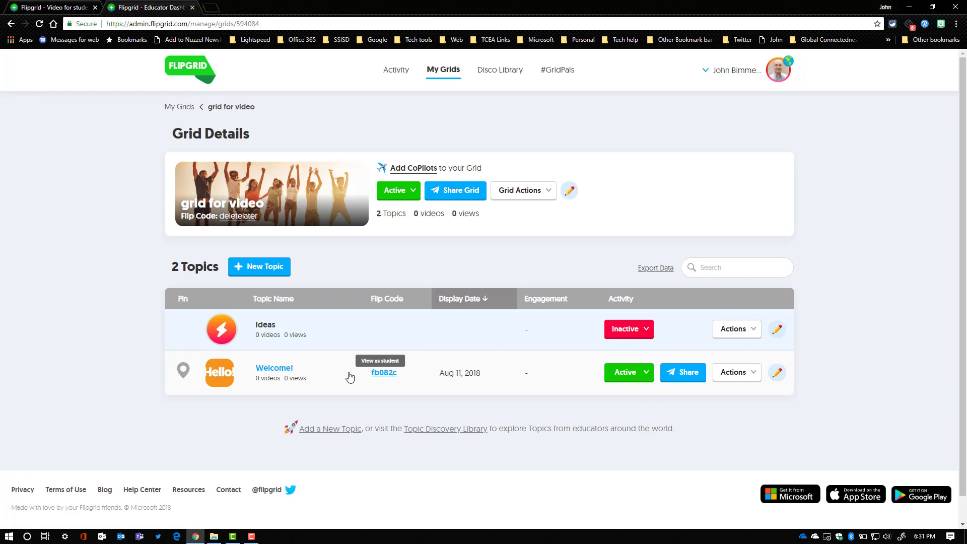
mouse_move(525, 367)
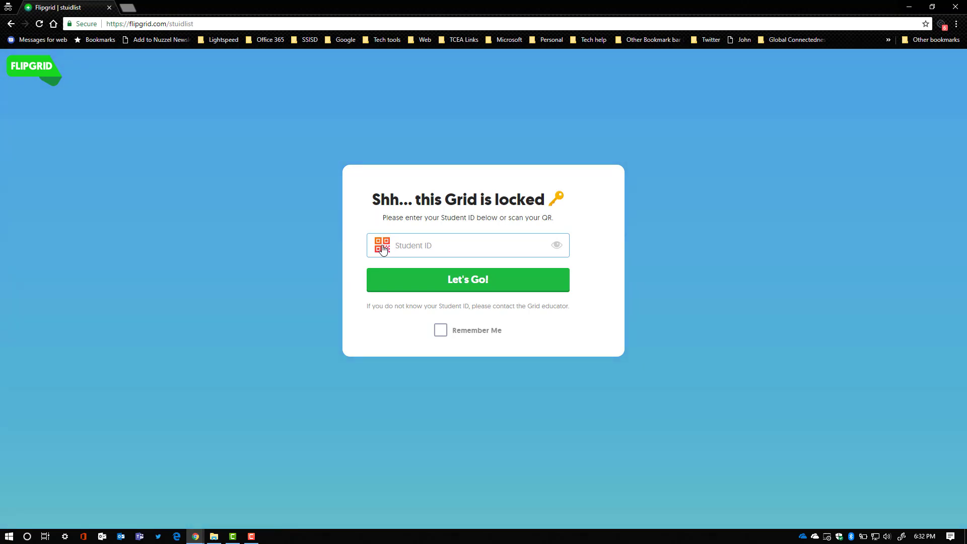
- Log in to the locked Student ID # Grid as a student, view the Welcome topic, and return to the grid
left_click(380, 245)
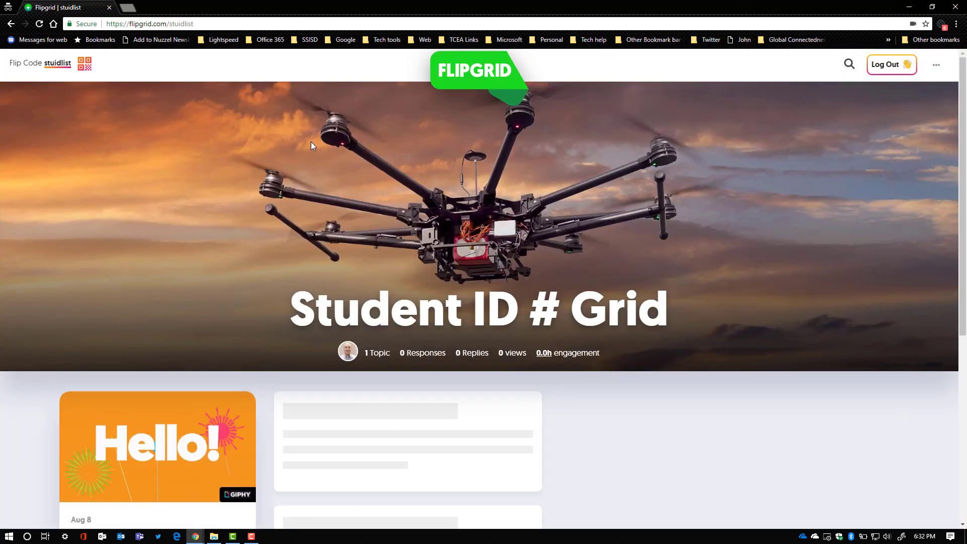
scroll("down", 3)
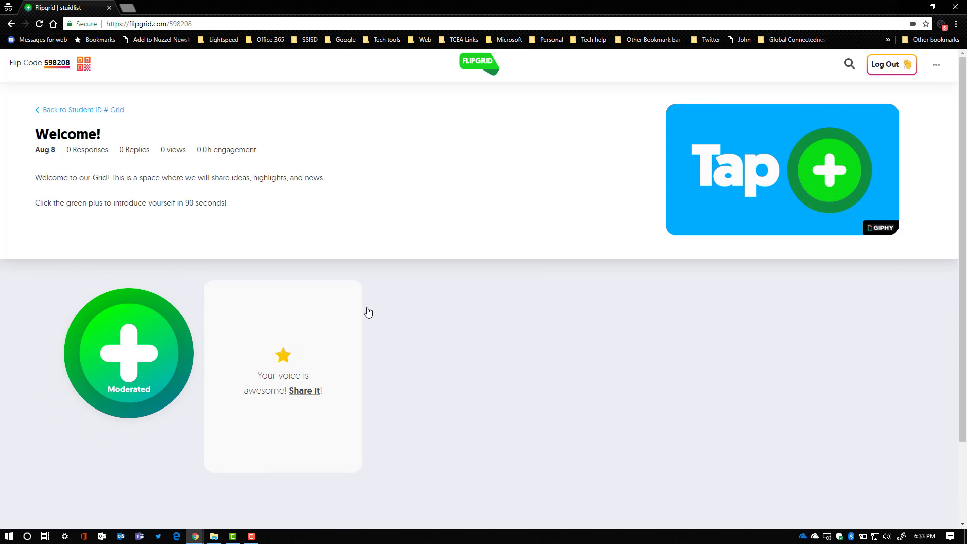
mouse_move(616, 307)
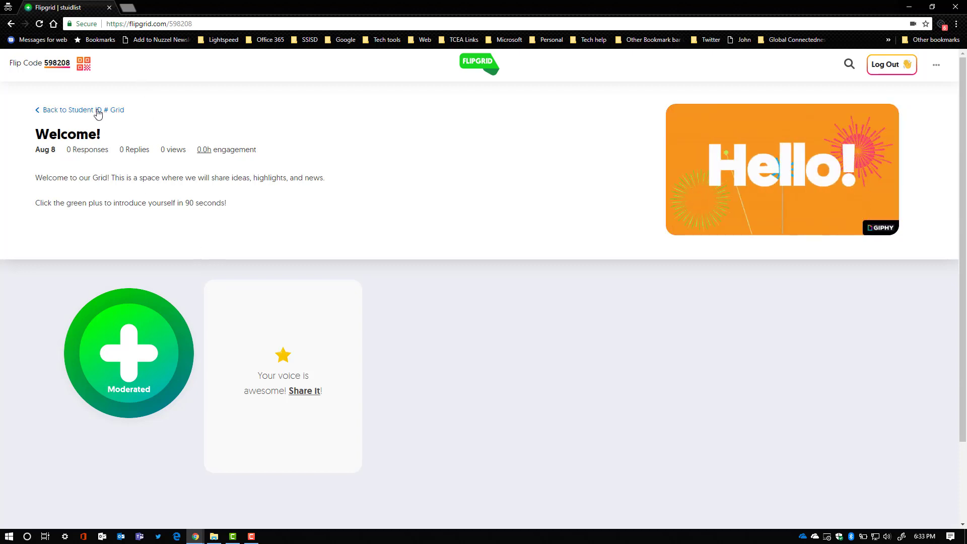
left_click(80, 110)
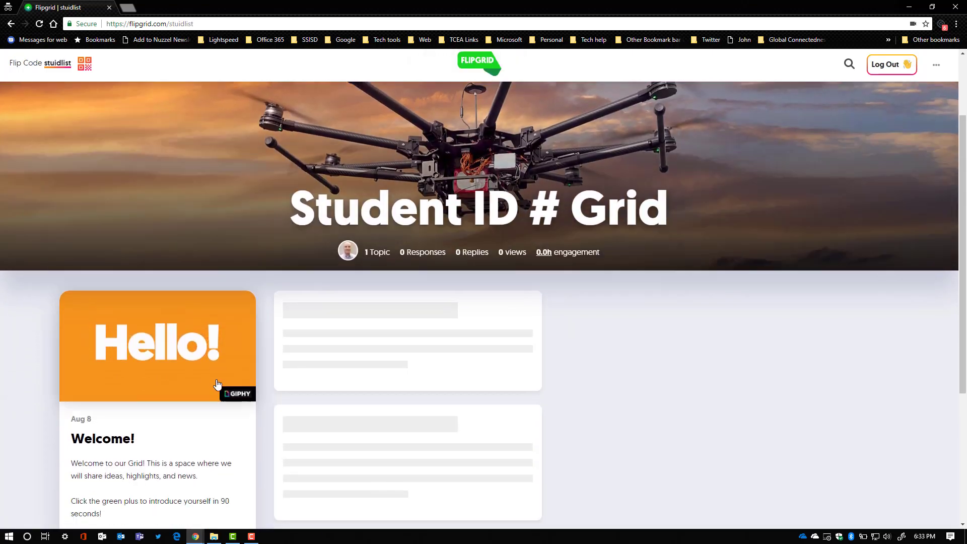
scroll("down", 3)
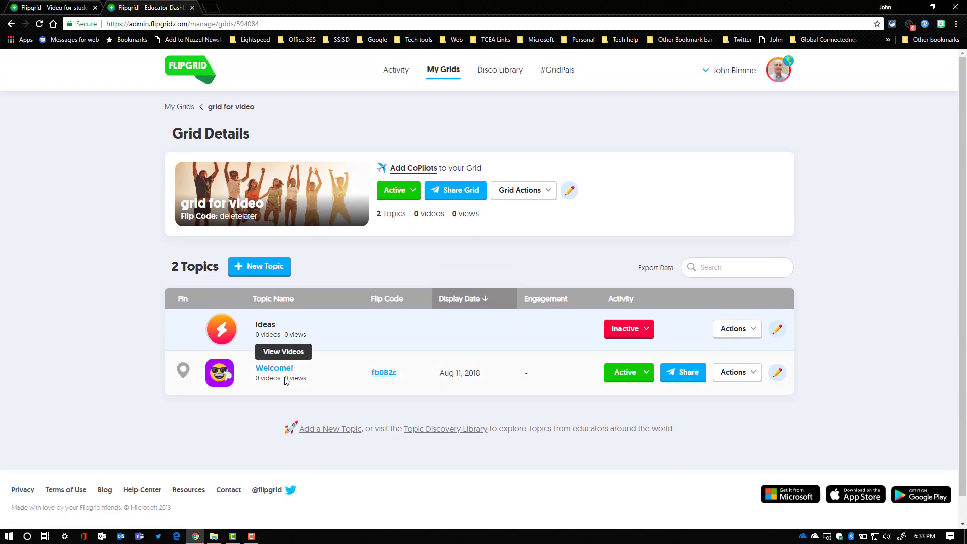
mouse_move(183, 371)
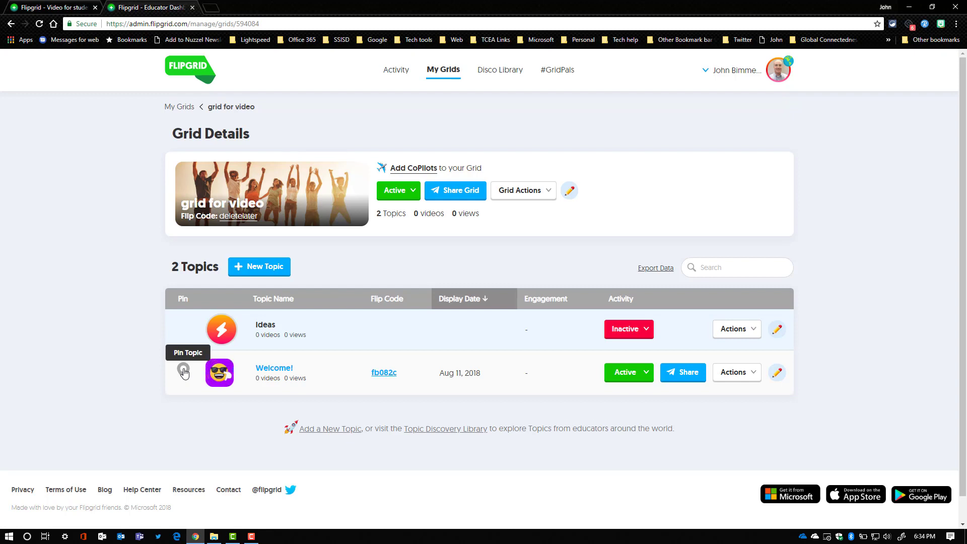
- Return to the grid for video details page and hover the Welcome topic's pin
left_click(183, 372)
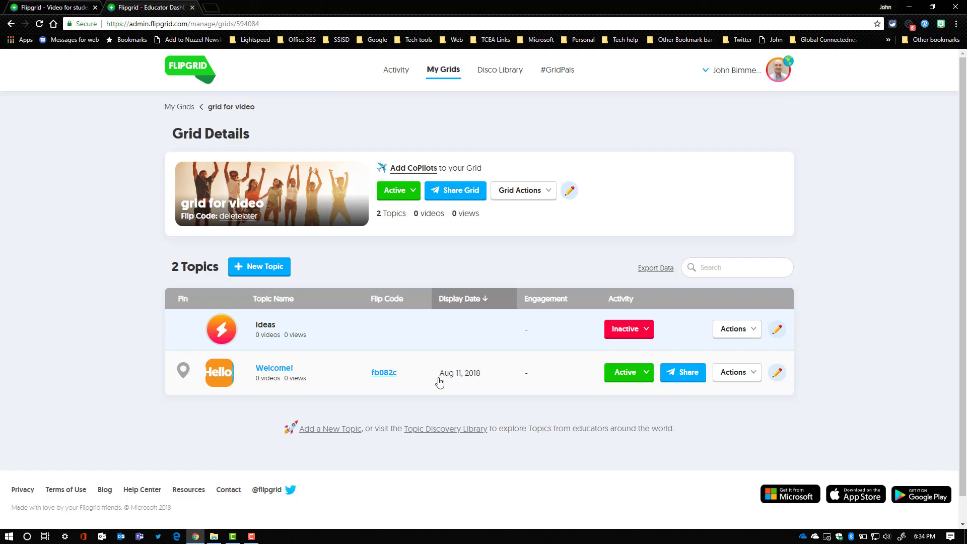